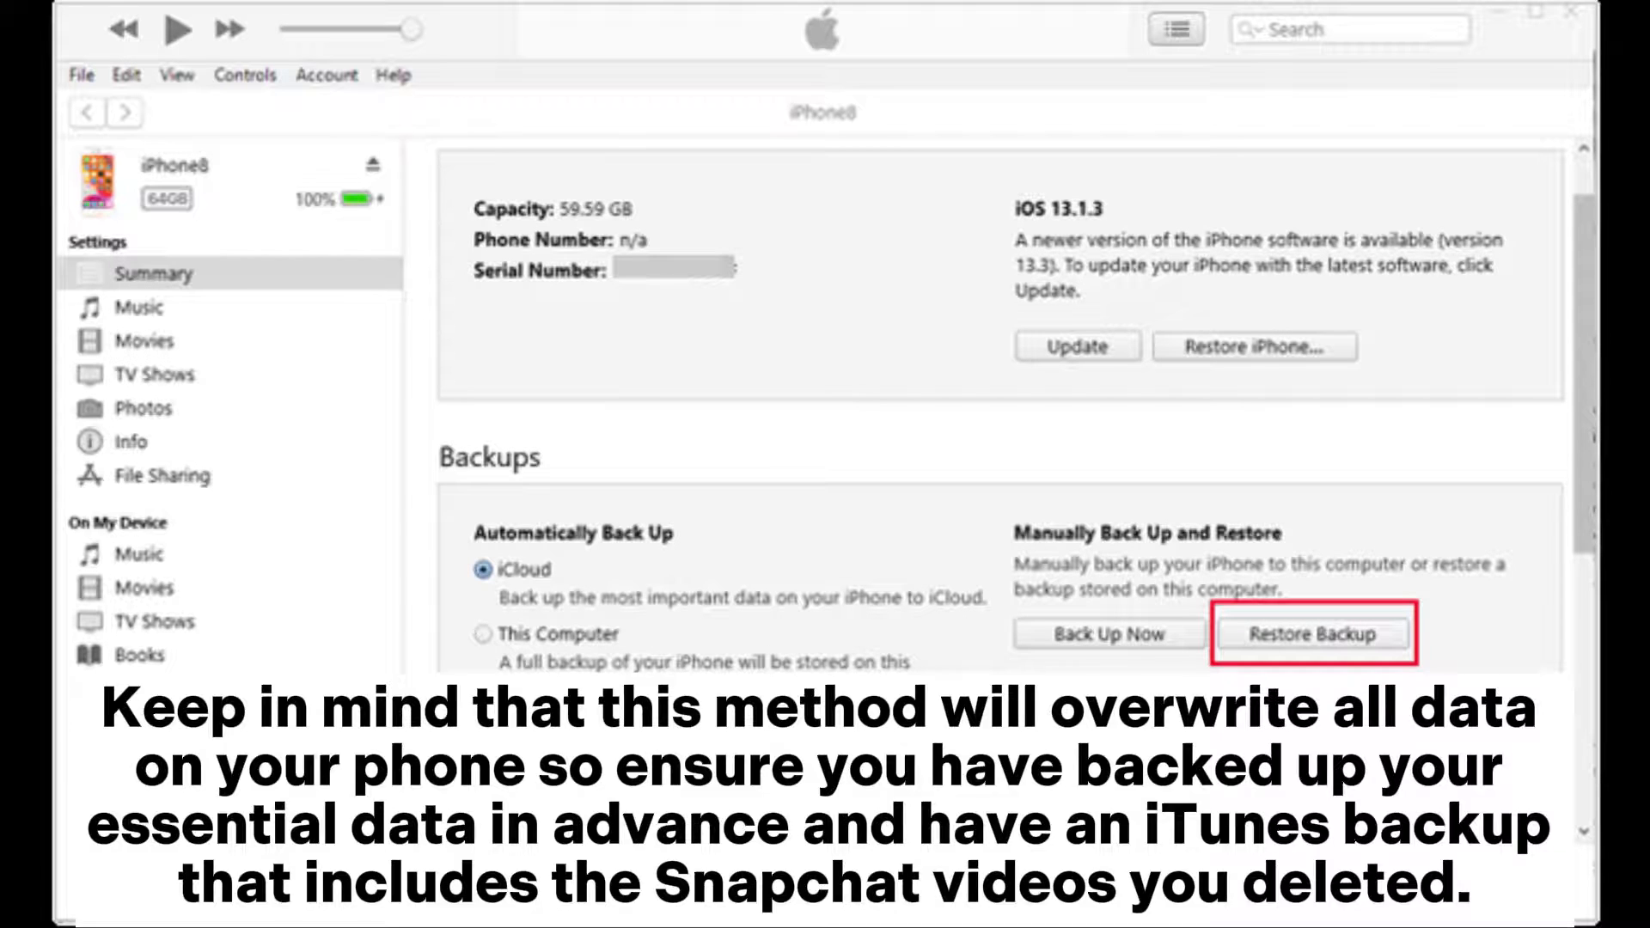
pyautogui.scroll(-3)
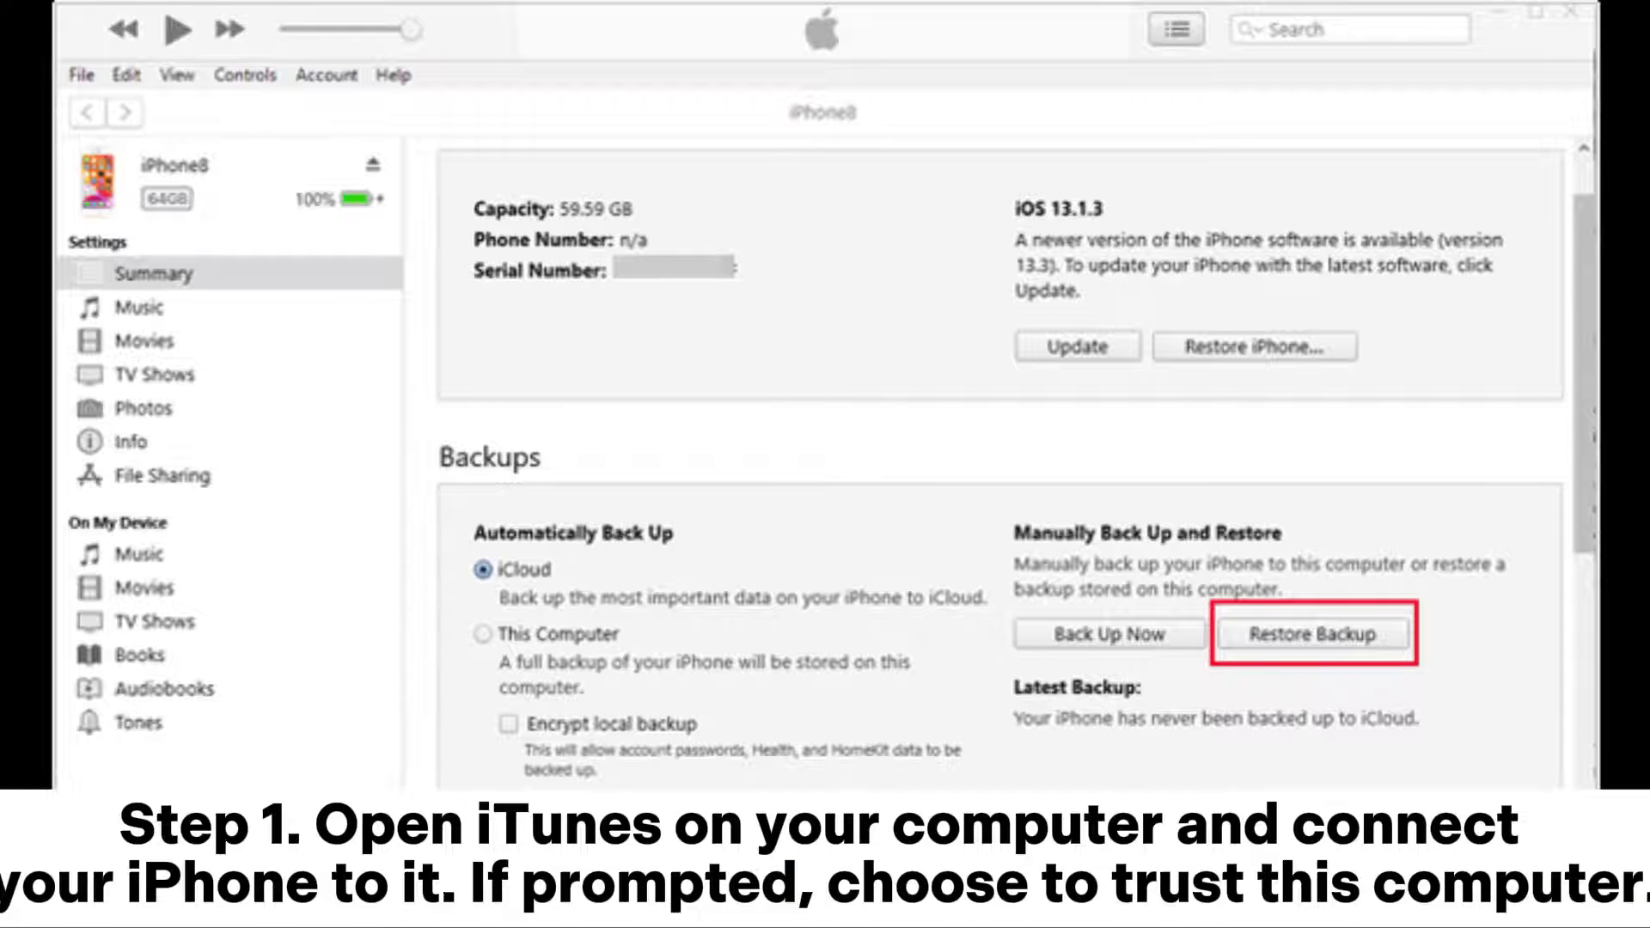